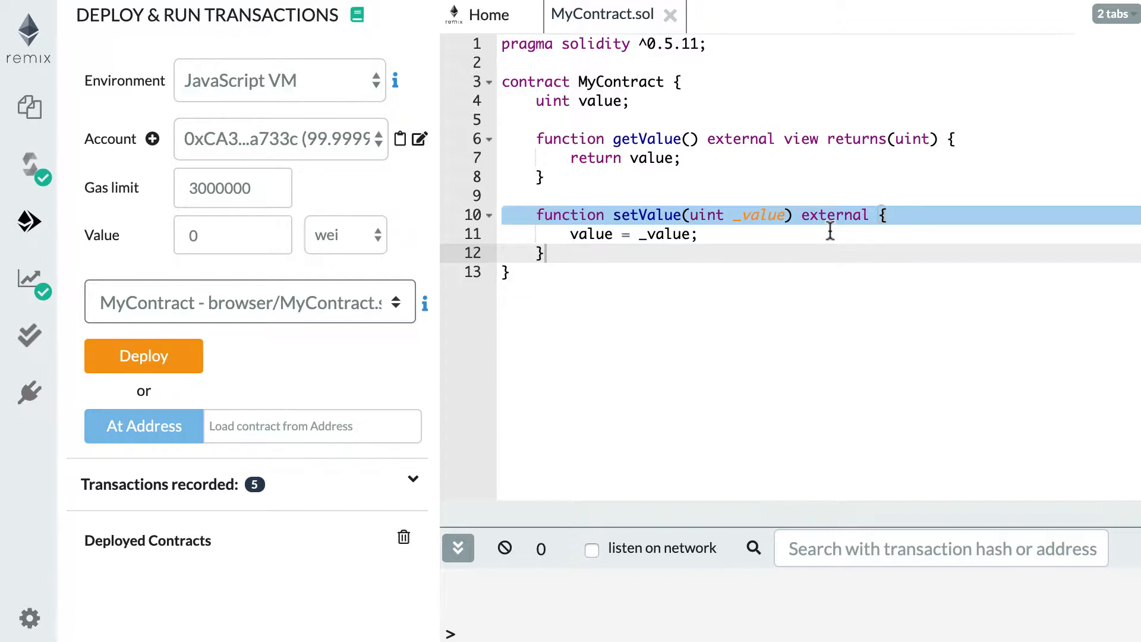
pyautogui.moveTo(678, 301)
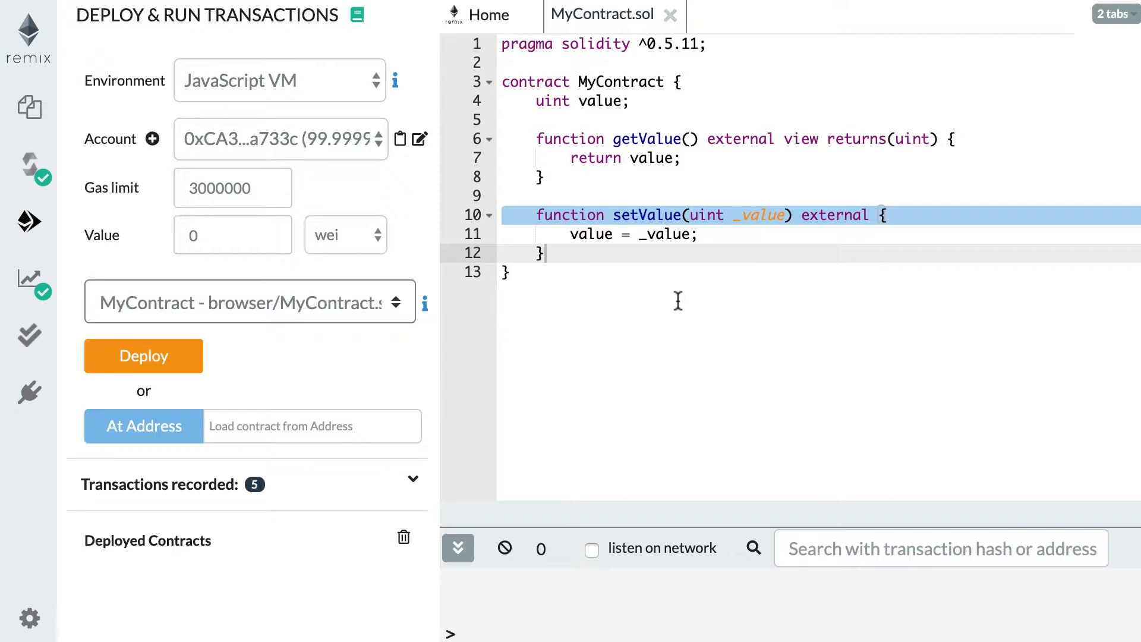
pyautogui.moveTo(590, 93)
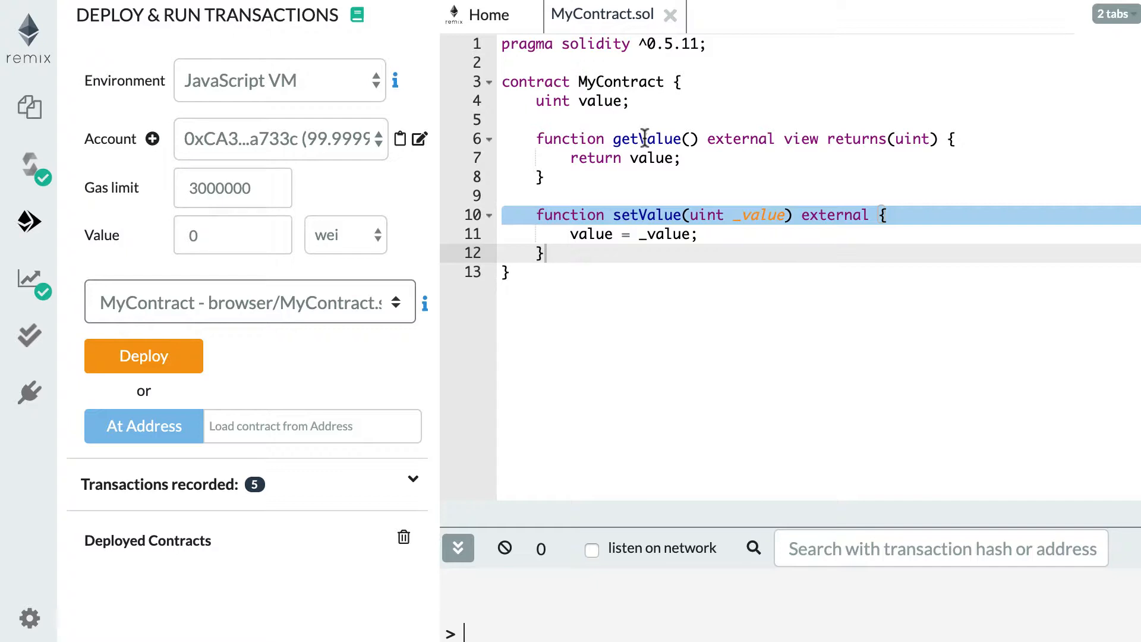
pyautogui.moveTo(640, 215)
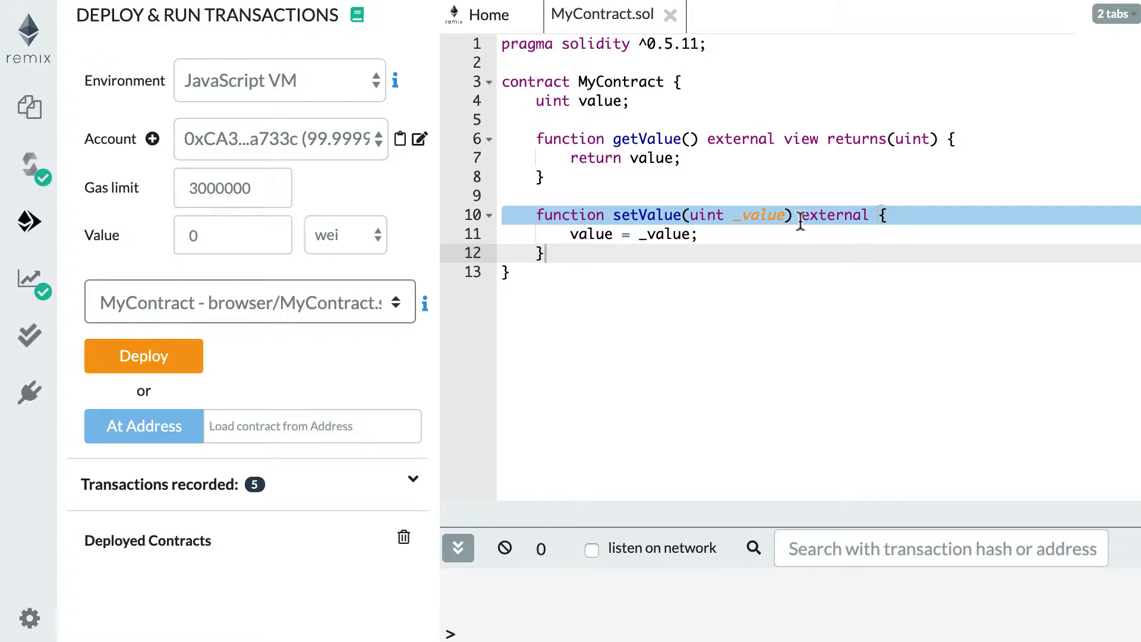
pyautogui.moveTo(28, 222)
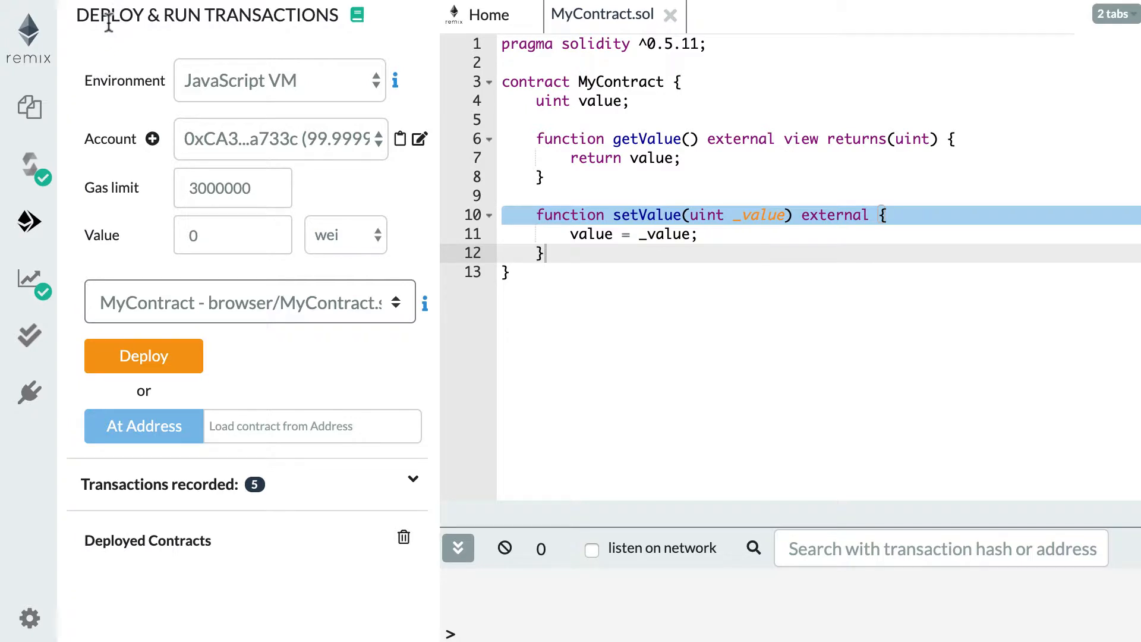
pyautogui.moveTo(293, 22)
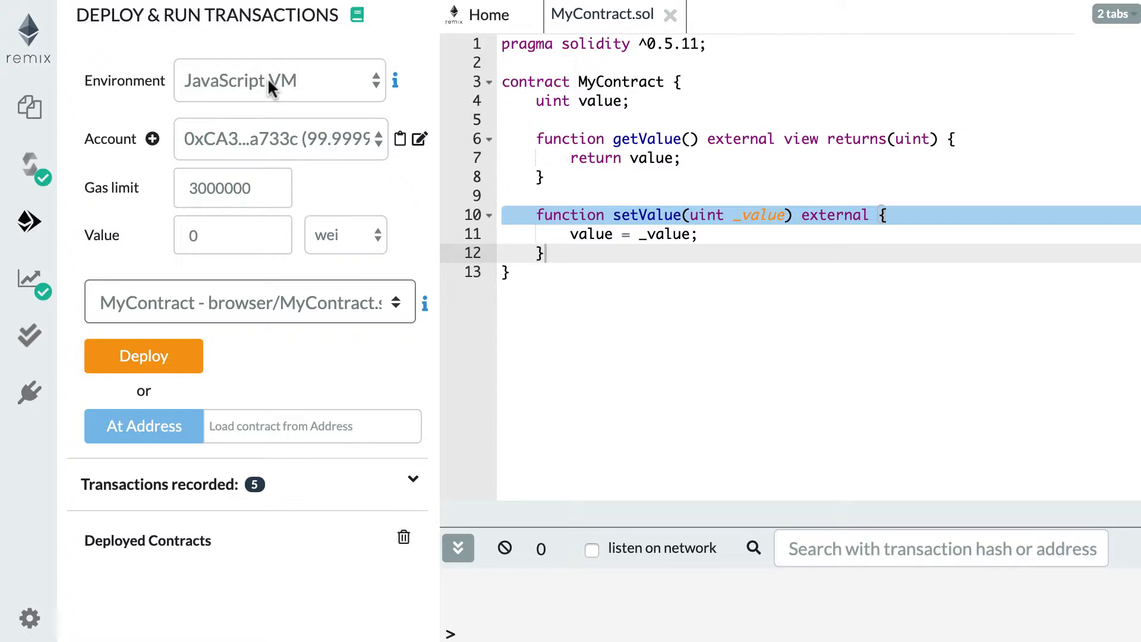
pyautogui.moveTo(294, 141)
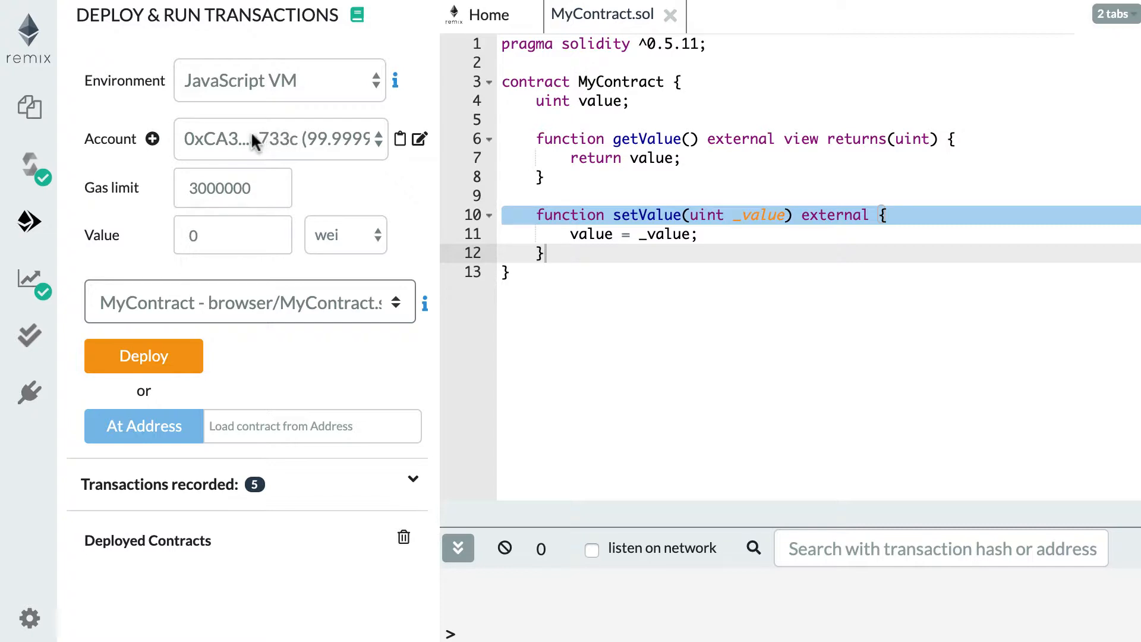
# Keep the first test account and MyContract selected as the contract to deploy.
pyautogui.click(280, 139)
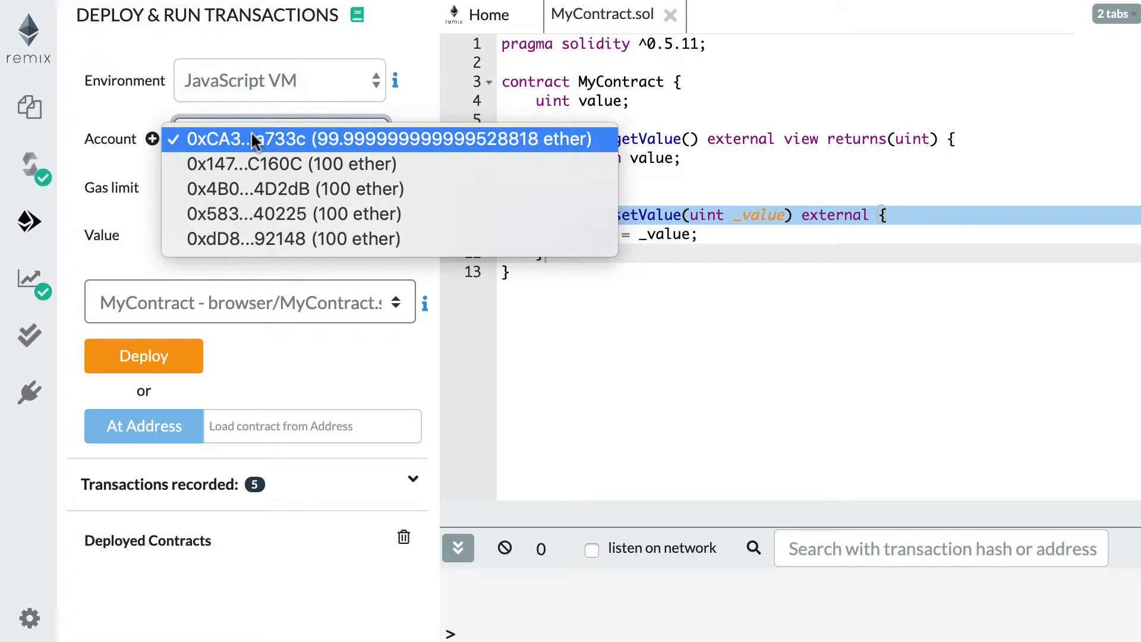
pyautogui.click(387, 139)
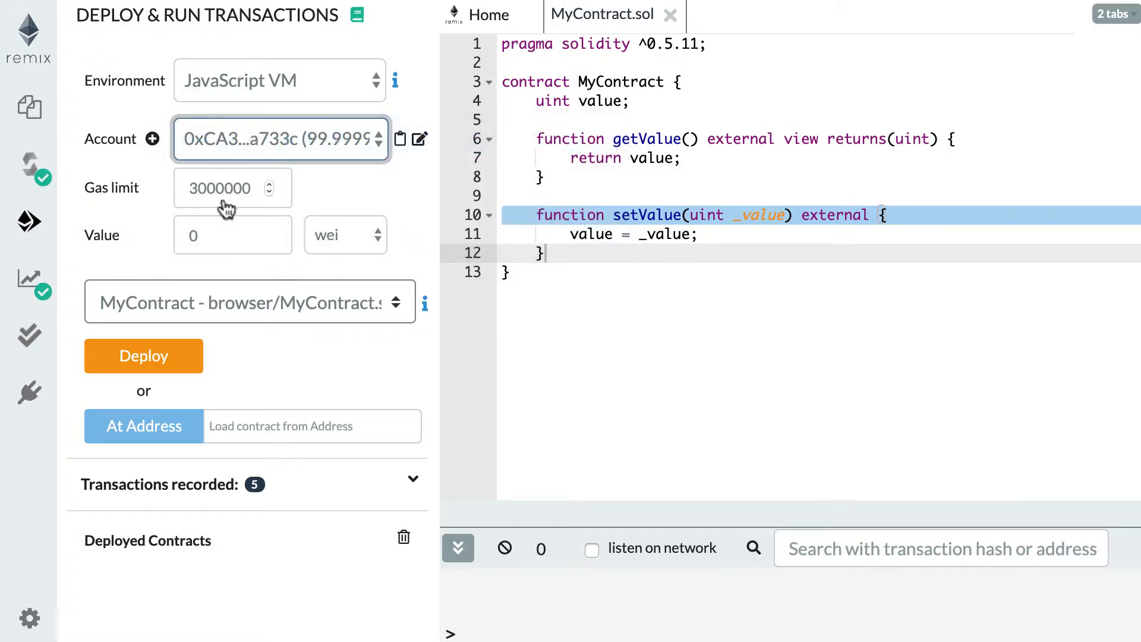
pyautogui.click(250, 303)
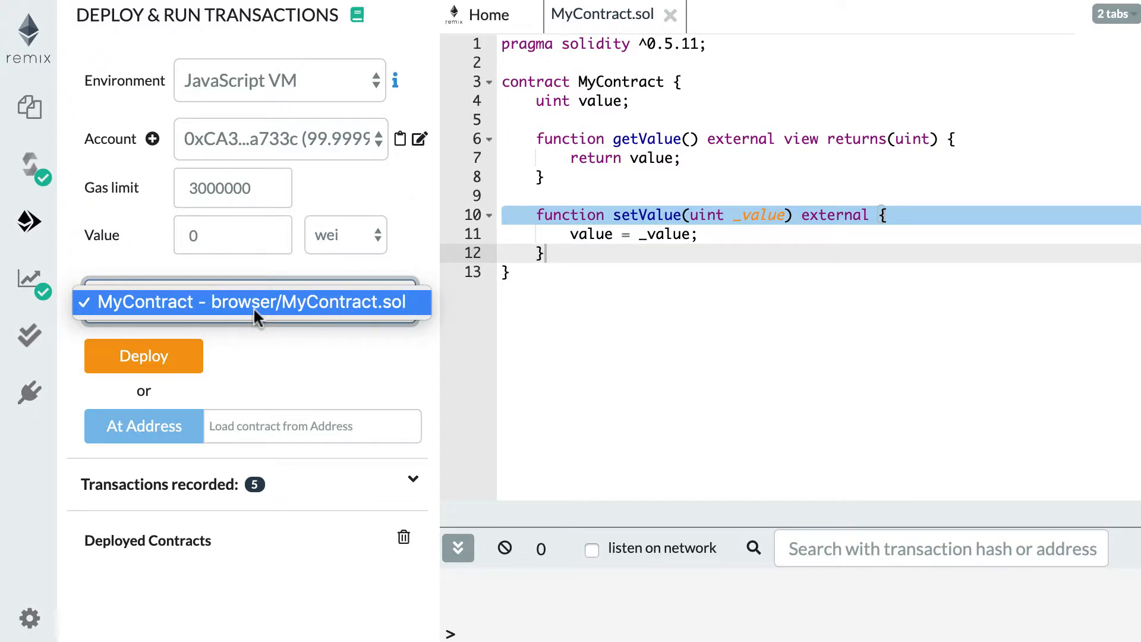
pyautogui.click(251, 302)
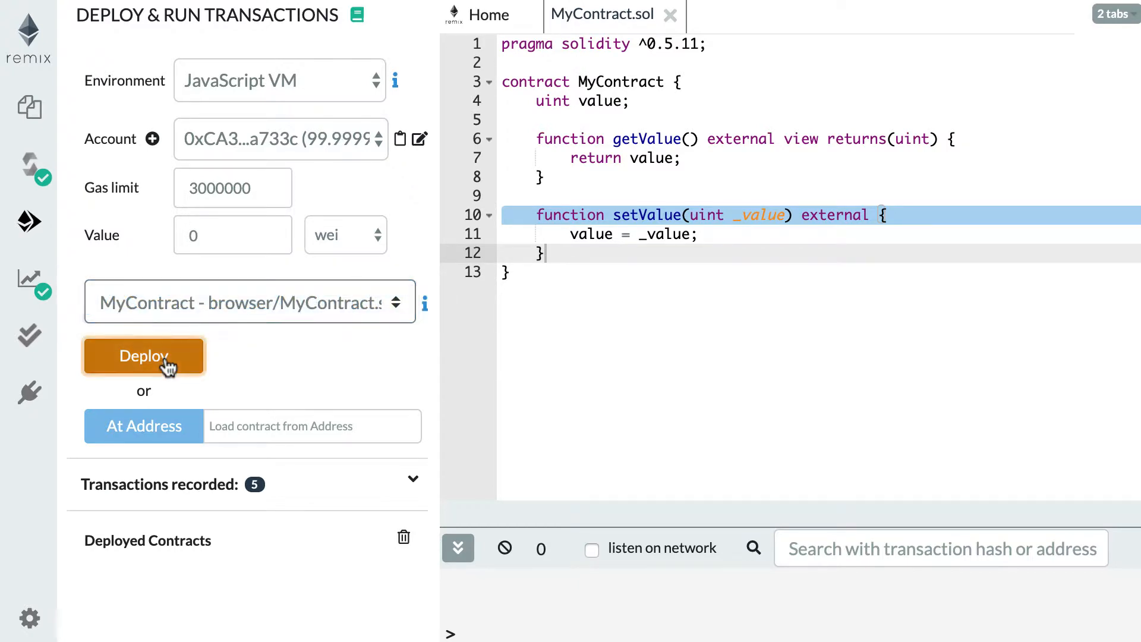
# Deploy MyContract to the JavaScript VM and expand it to reveal setValue and getValue.
pyautogui.click(144, 356)
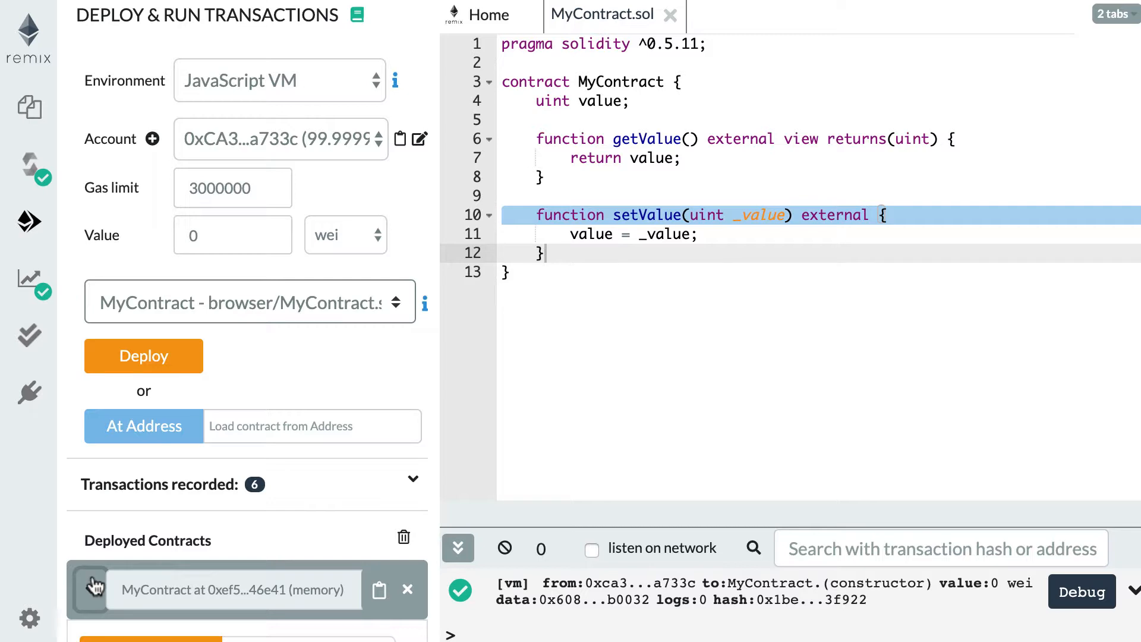
pyautogui.click(92, 590)
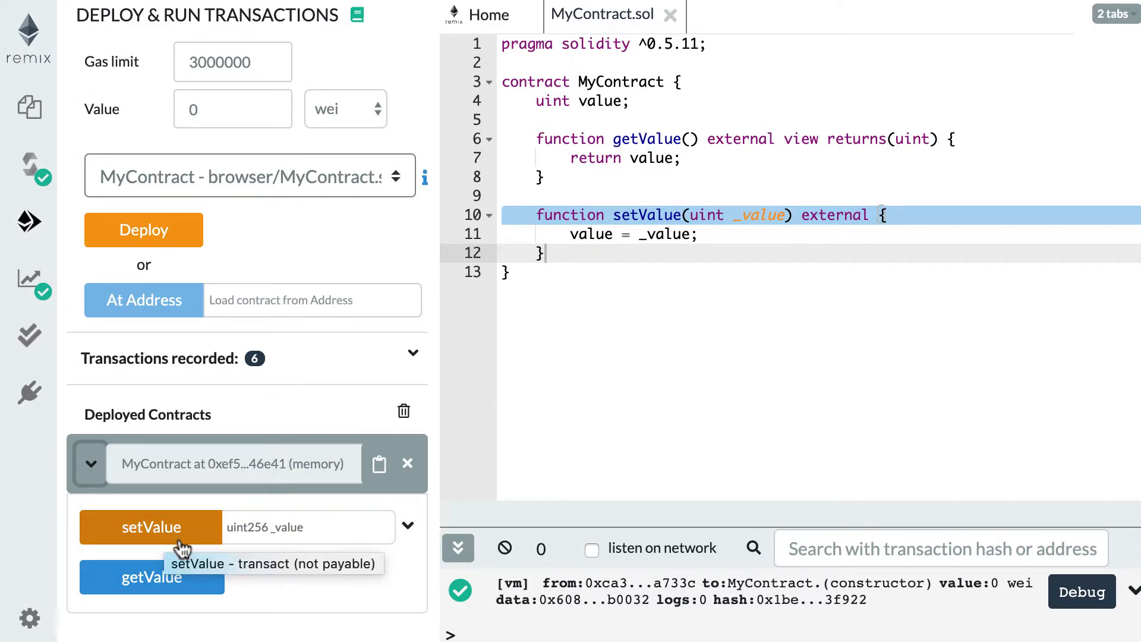
pyautogui.moveTo(151, 577)
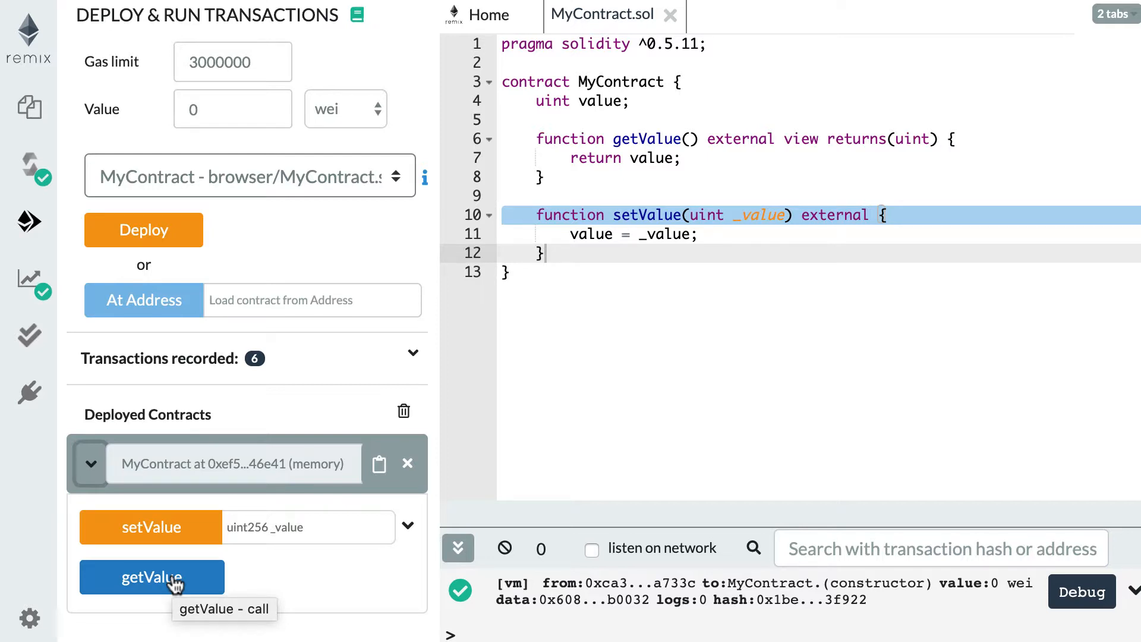
pyautogui.moveTo(153, 581)
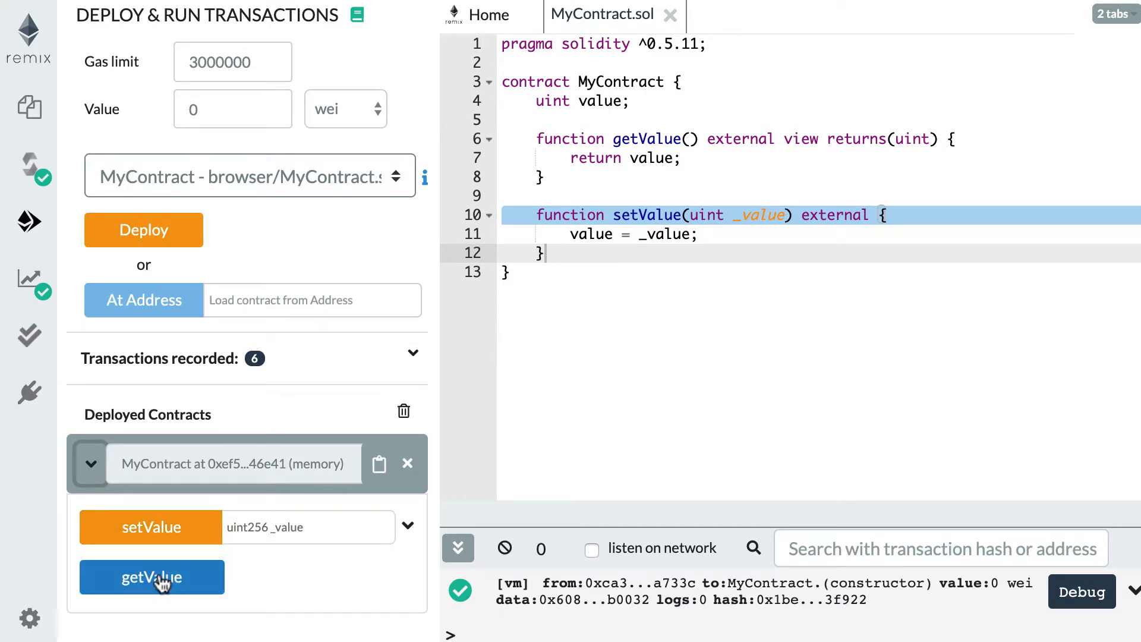
pyautogui.moveTo(152, 578)
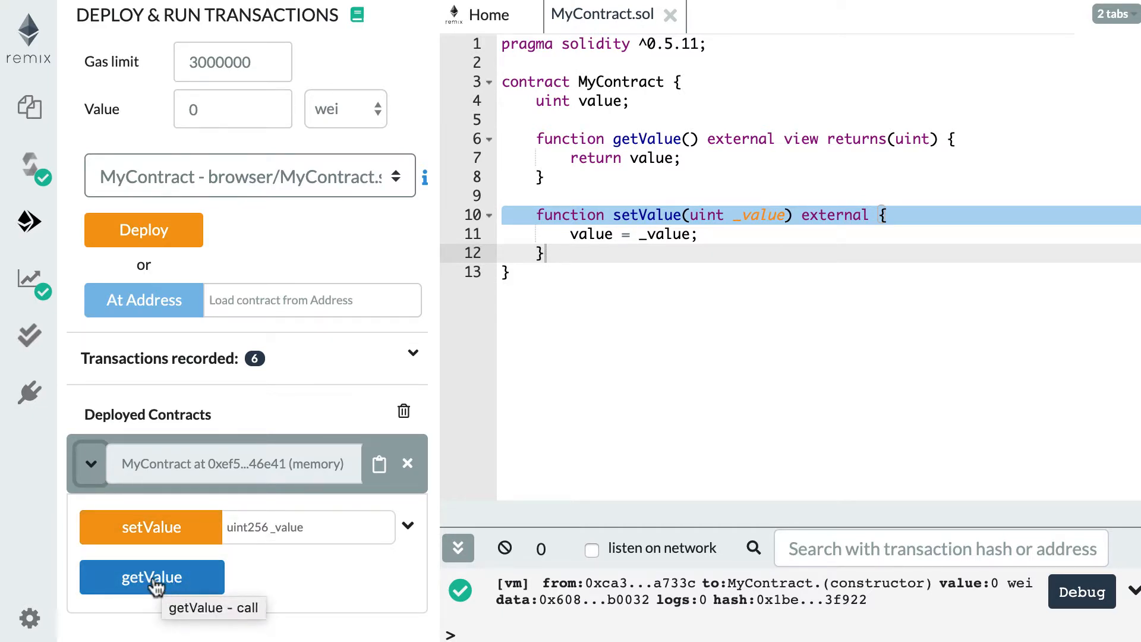
# Call getValue and highlight the returned uint256 value 0.
pyautogui.click(150, 577)
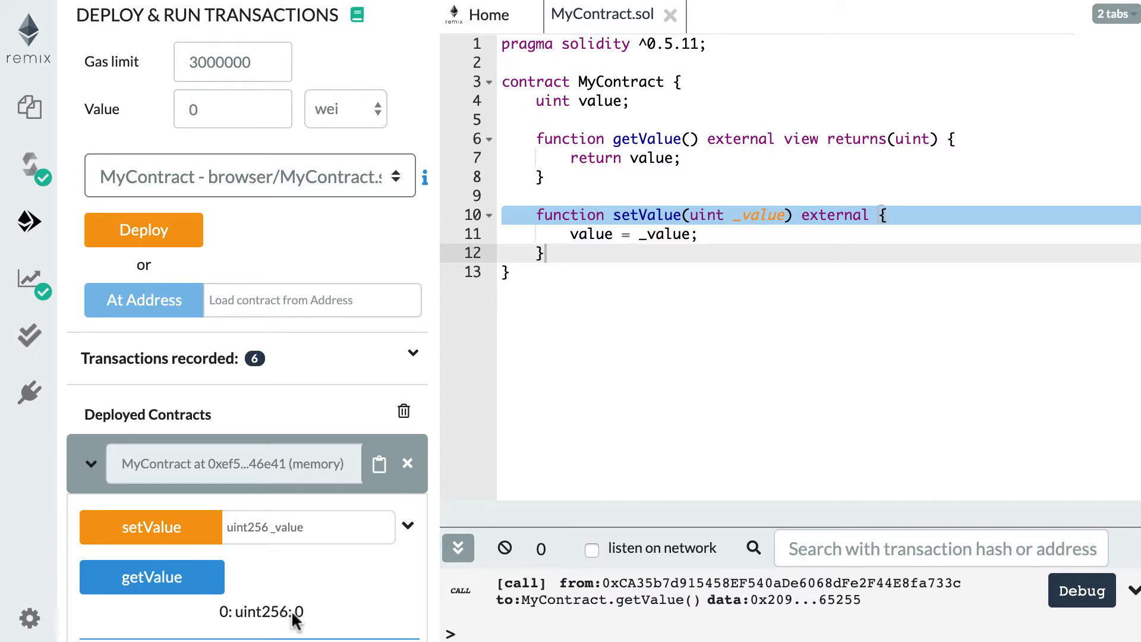
pyautogui.doubleClick(263, 612)
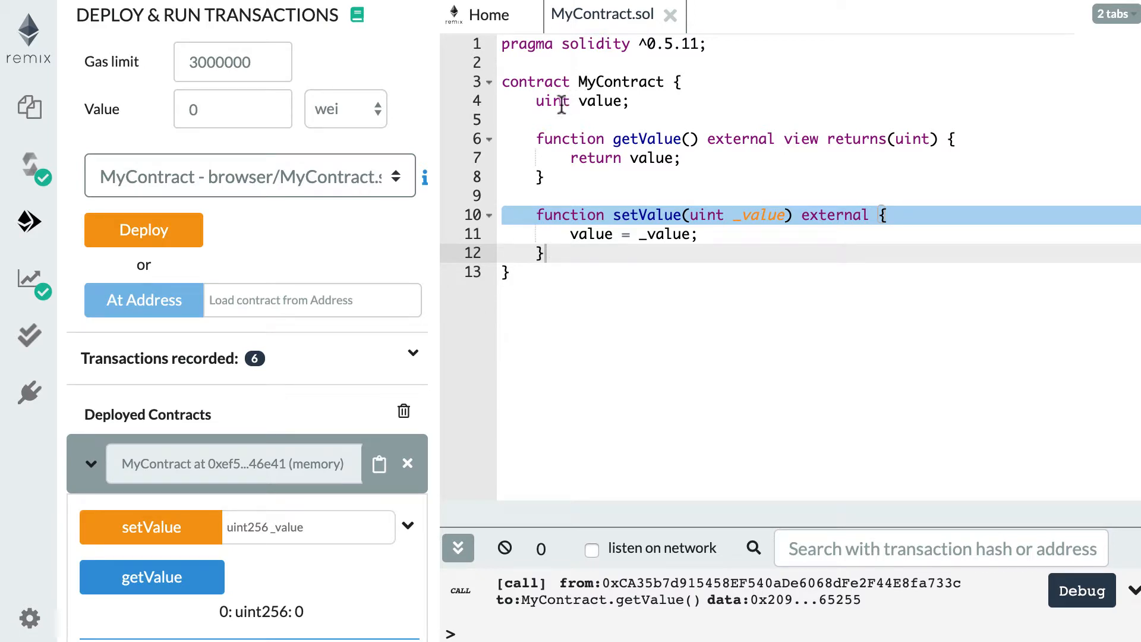
pyautogui.moveTo(297, 513)
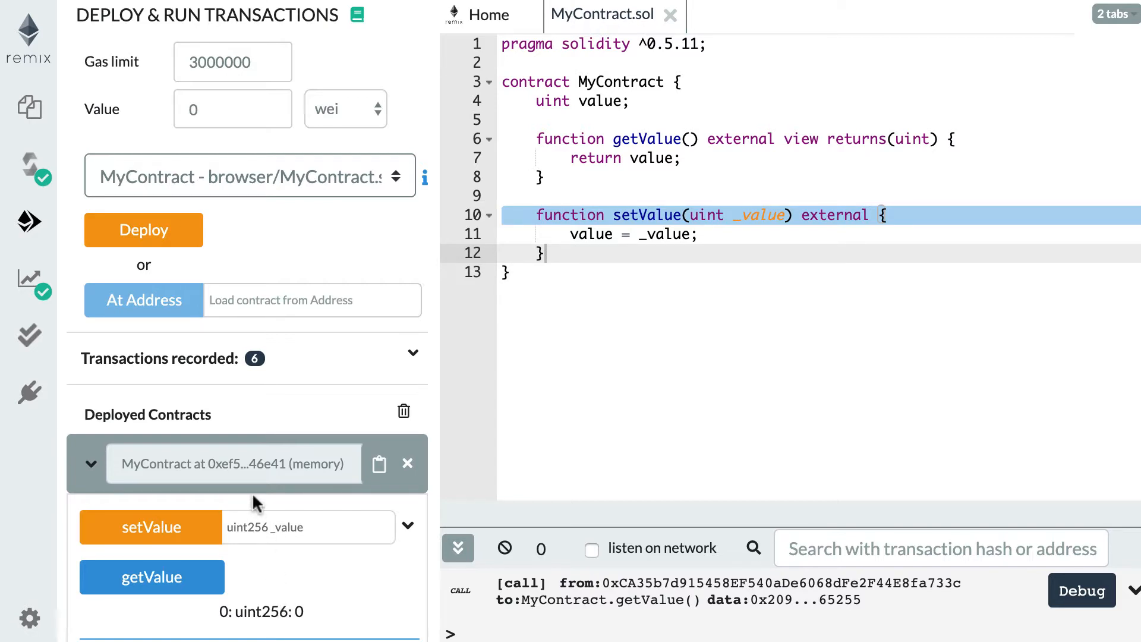
pyautogui.moveTo(284, 528)
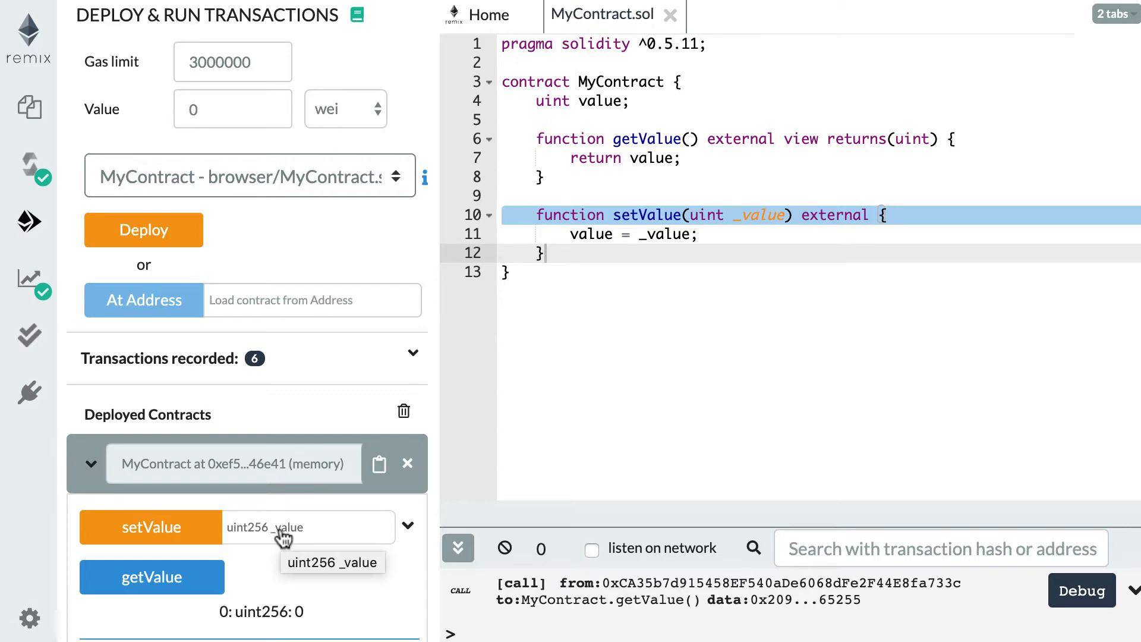
# Send a setValue transaction storing 10 in the deployed MyContract.
pyautogui.click(309, 527)
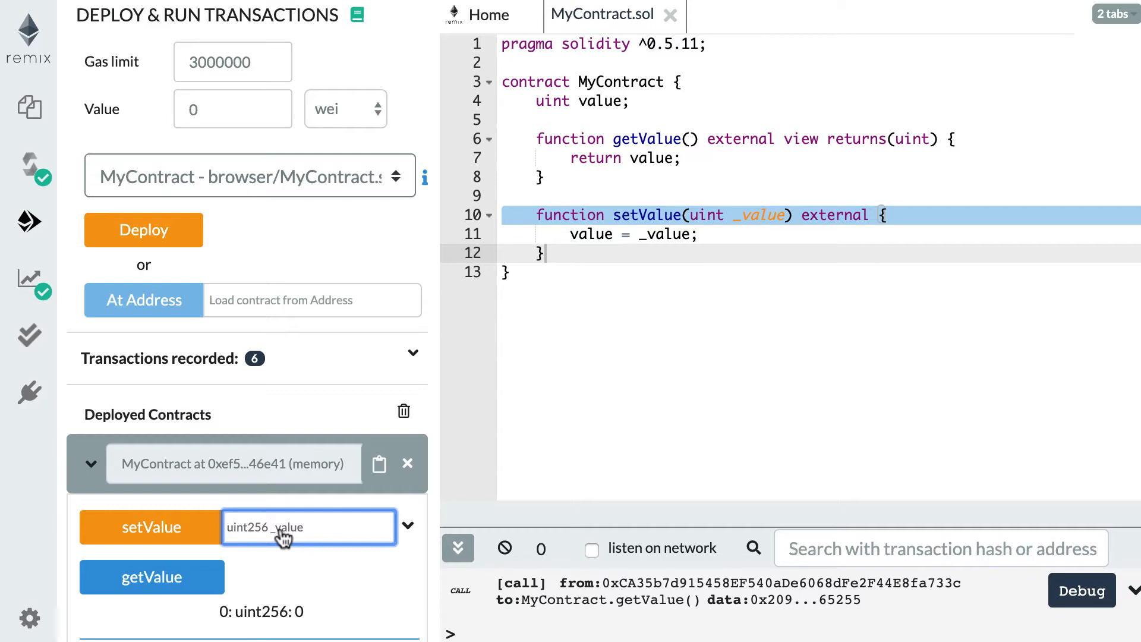
pyautogui.write('10')
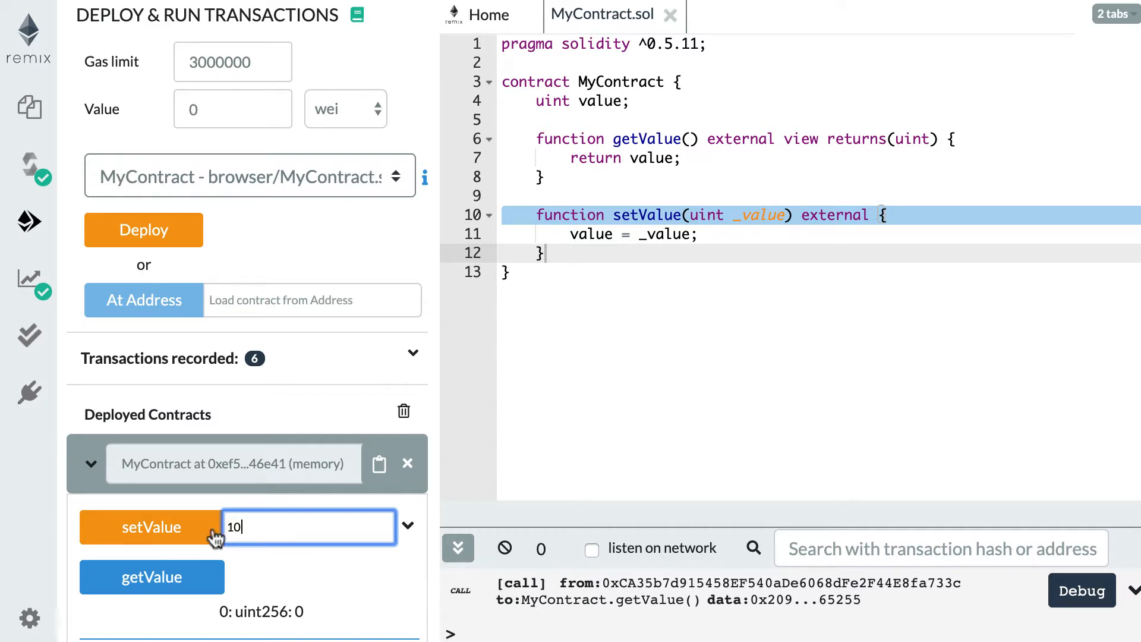
pyautogui.click(151, 527)
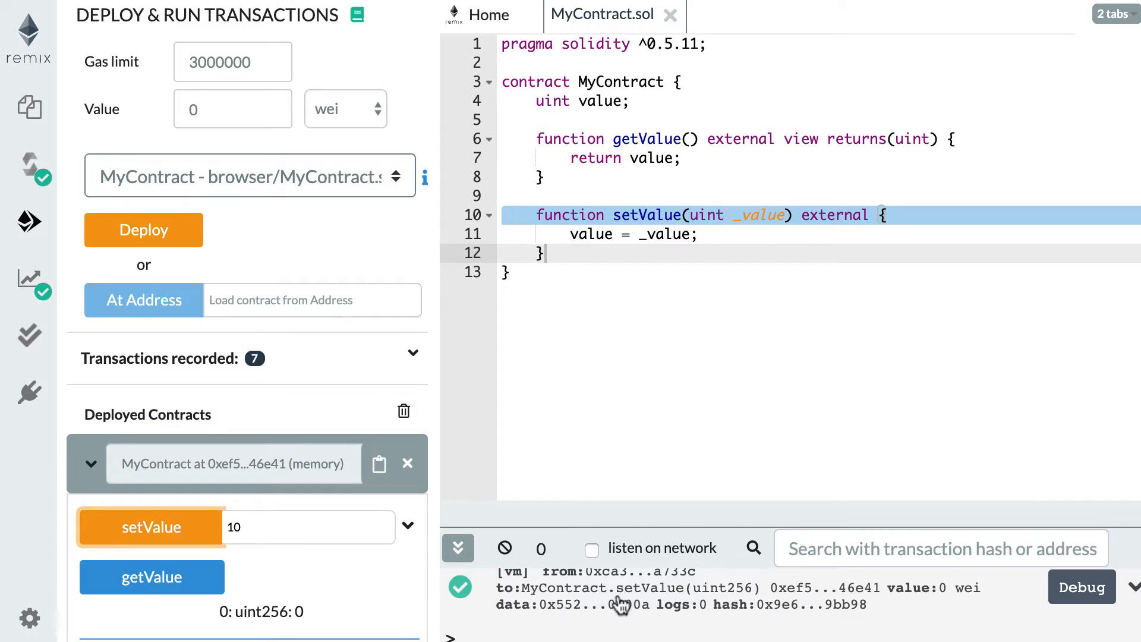
pyautogui.moveTo(614, 593)
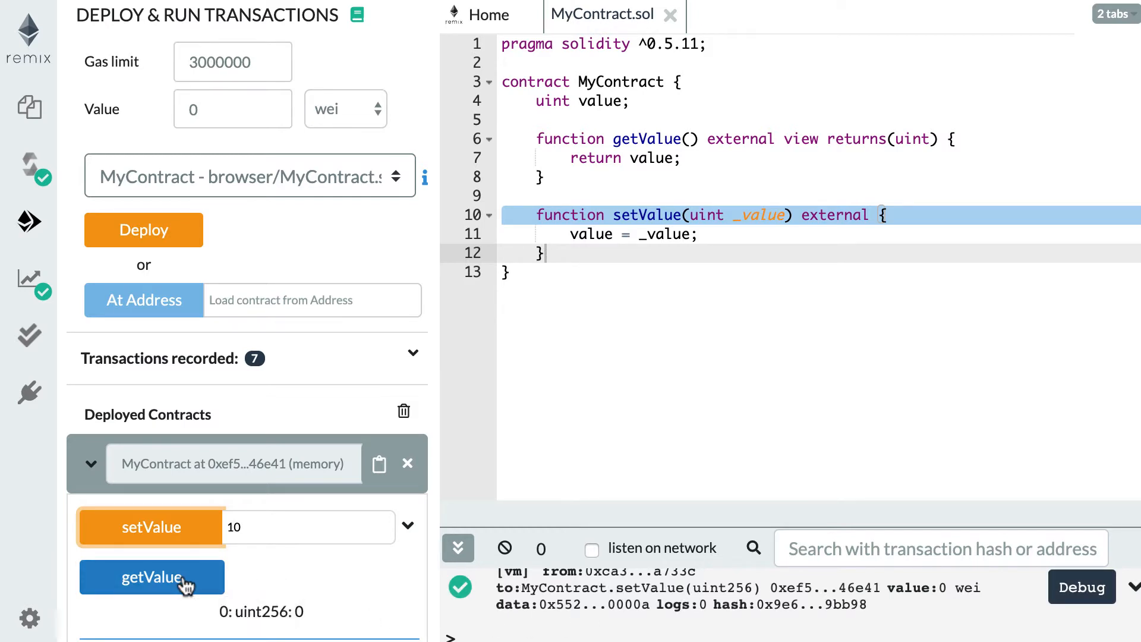
# Call getValue again and confirm it returns uint256: 10.
pyautogui.click(151, 576)
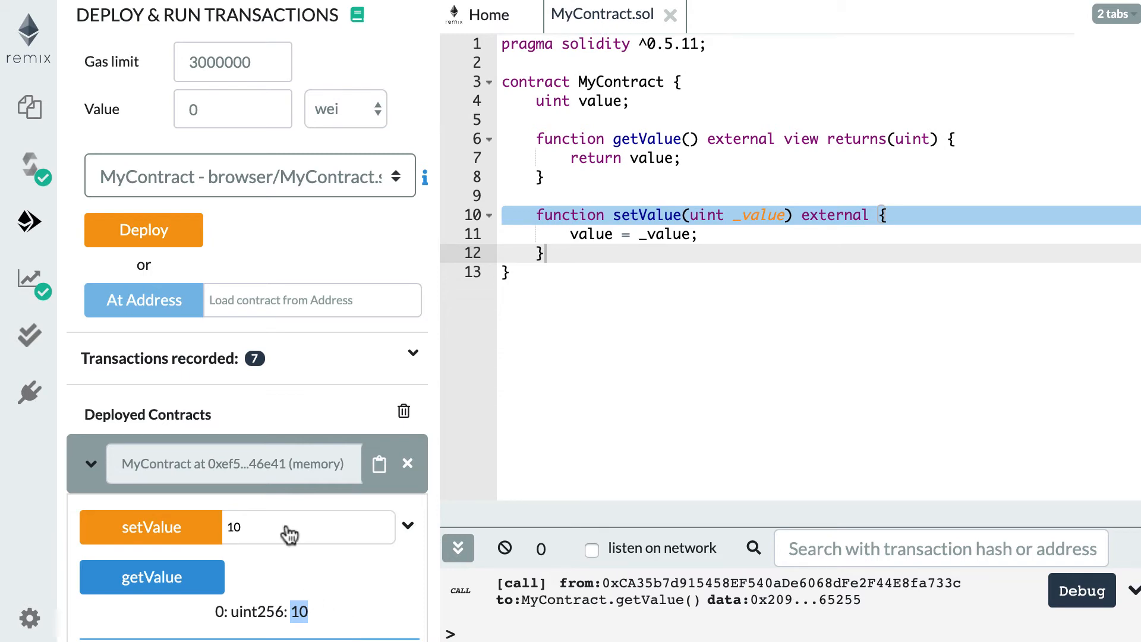
pyautogui.click(307, 527)
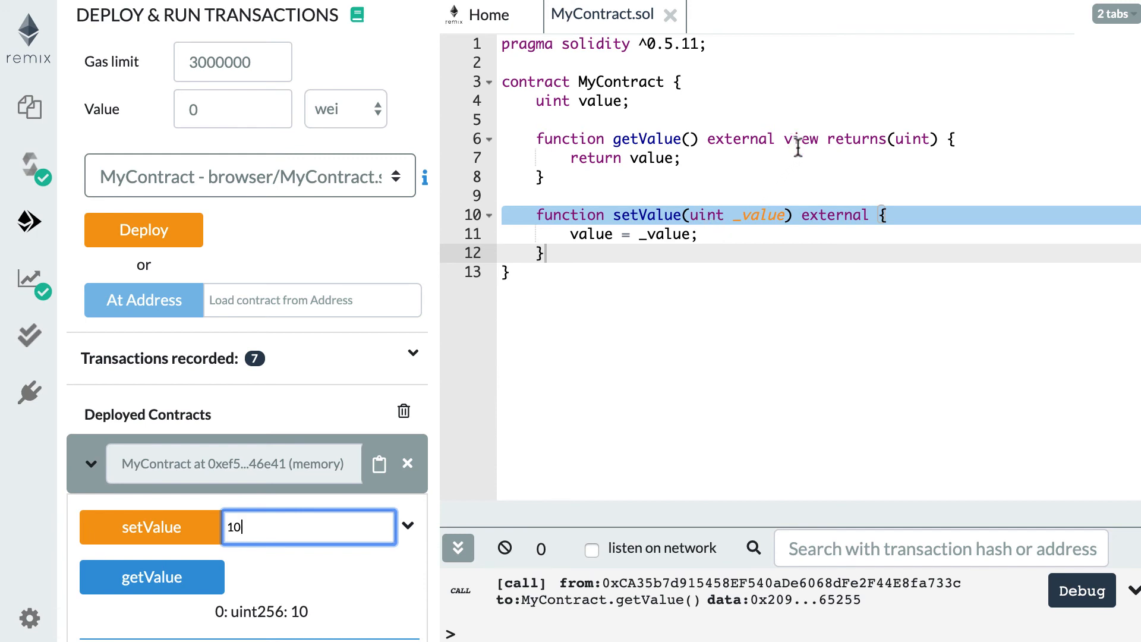
pyautogui.moveTo(798, 220)
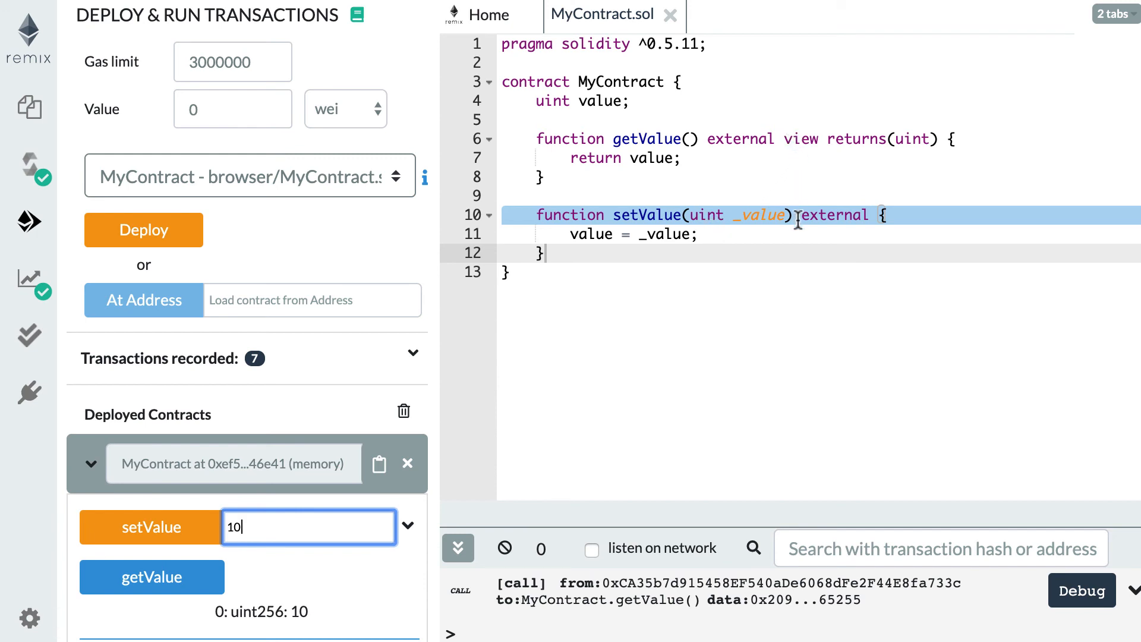